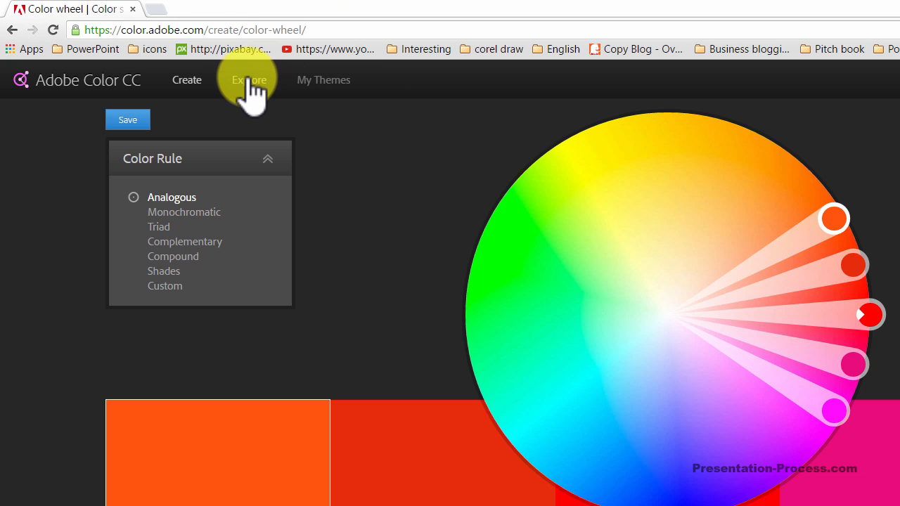
Switch to Explore and scroll down through the All Themes gallery of community palettes
left_click(248, 79)
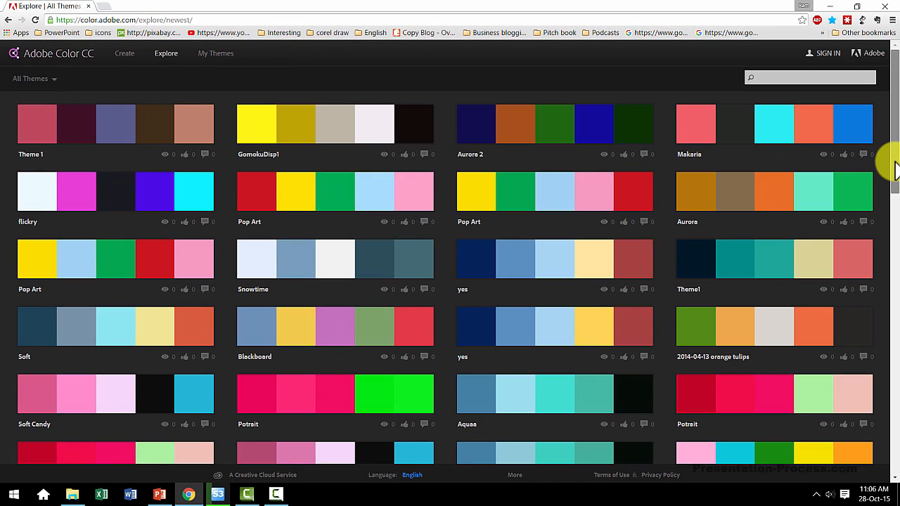
scroll("down", 3)
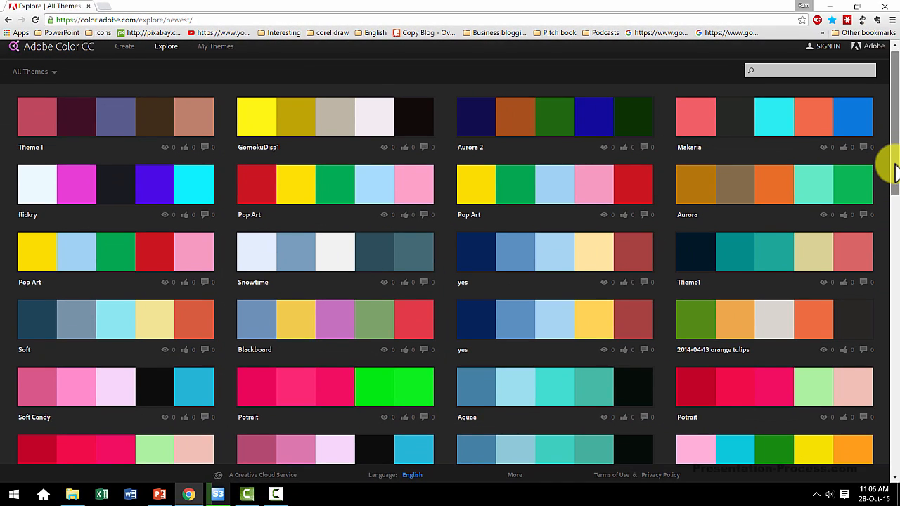
scroll("down", 3)
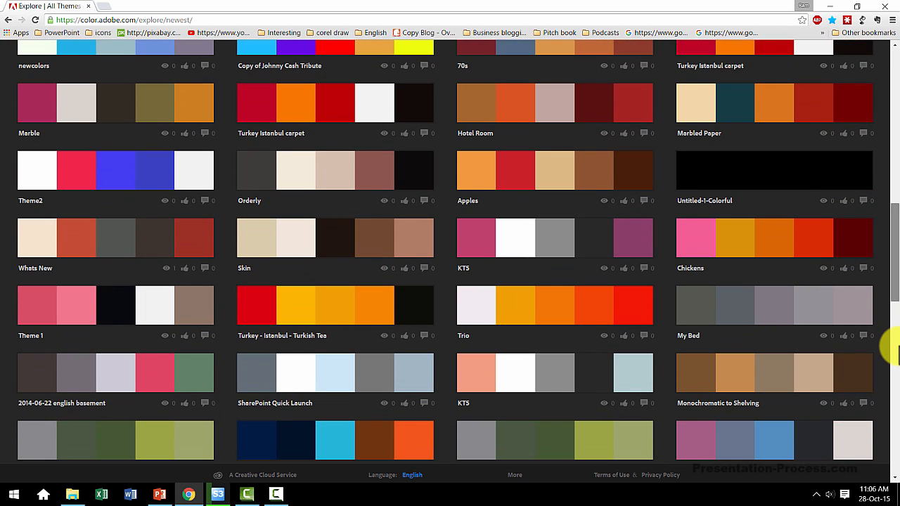
scroll("down", 3)
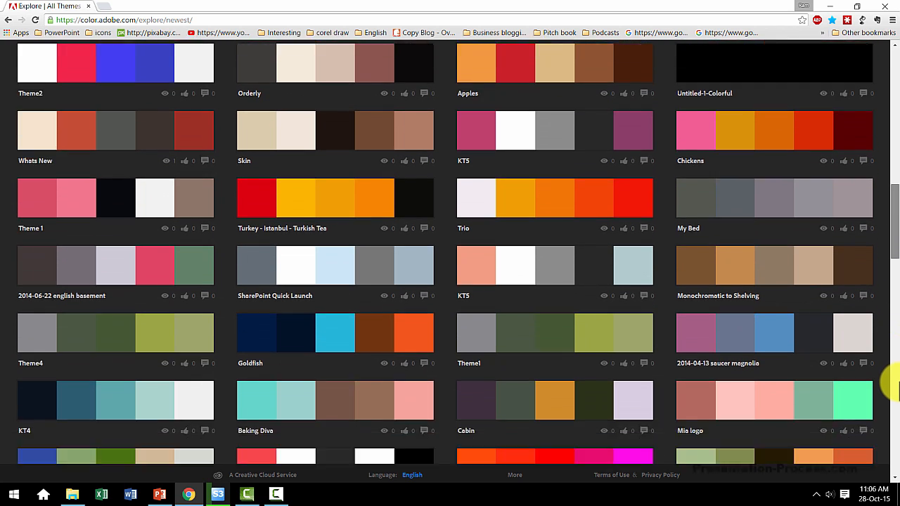
scroll("down", 3)
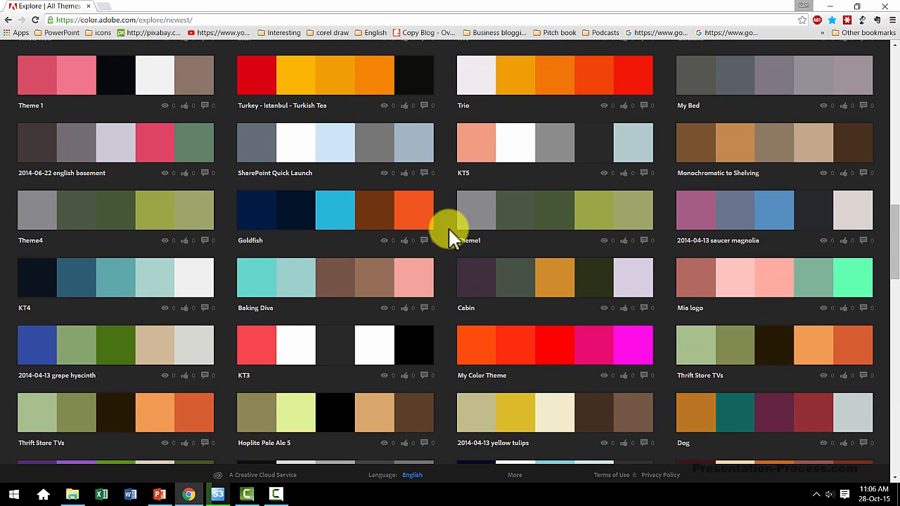
mouse_move(678, 242)
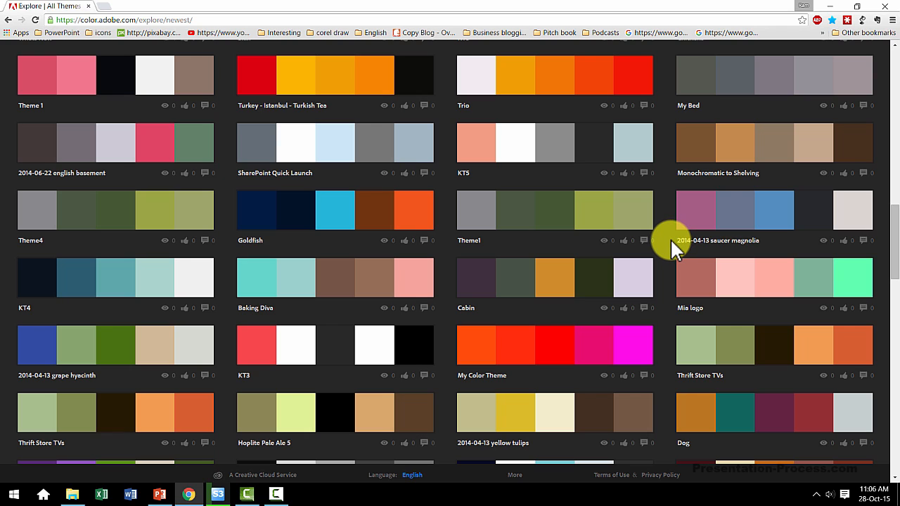
mouse_move(889, 302)
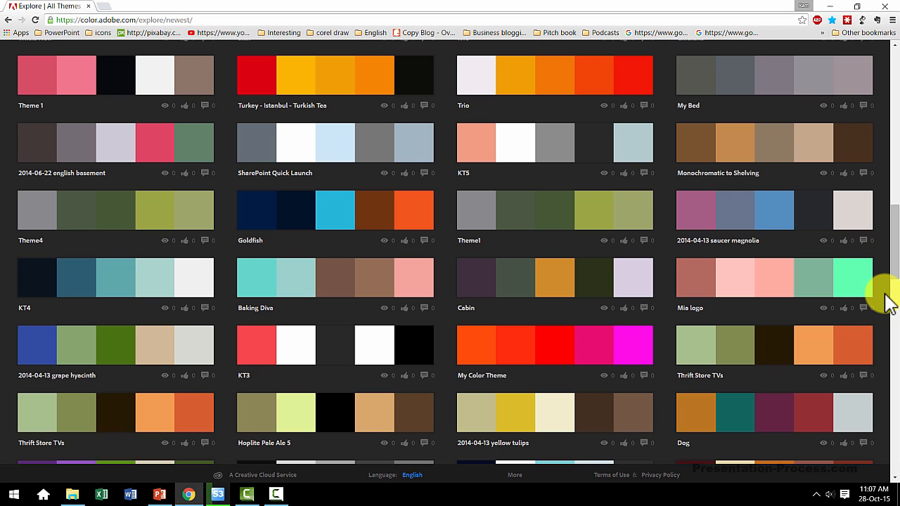
mouse_move(161, 496)
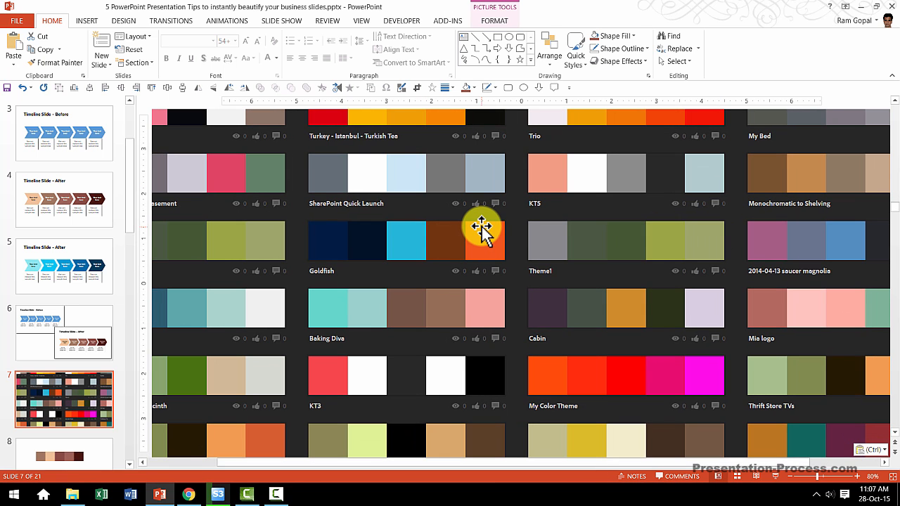
mouse_move(447, 213)
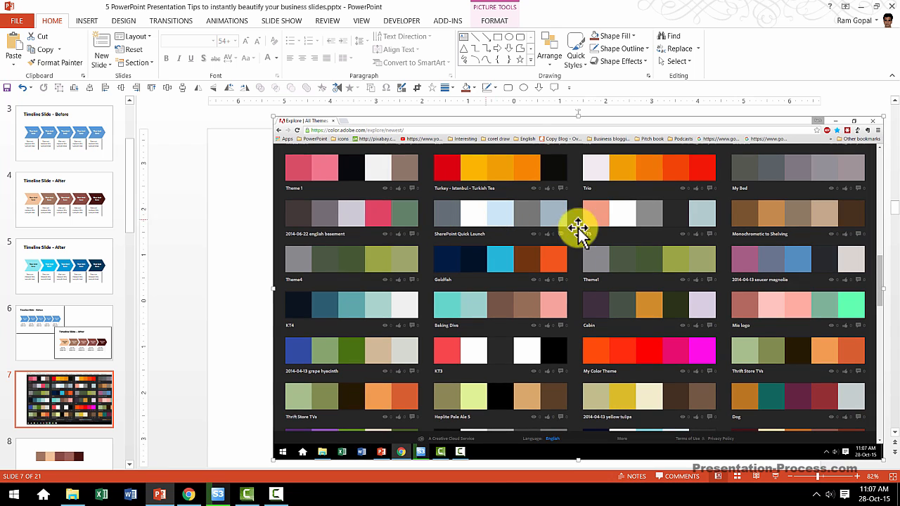
mouse_move(628, 236)
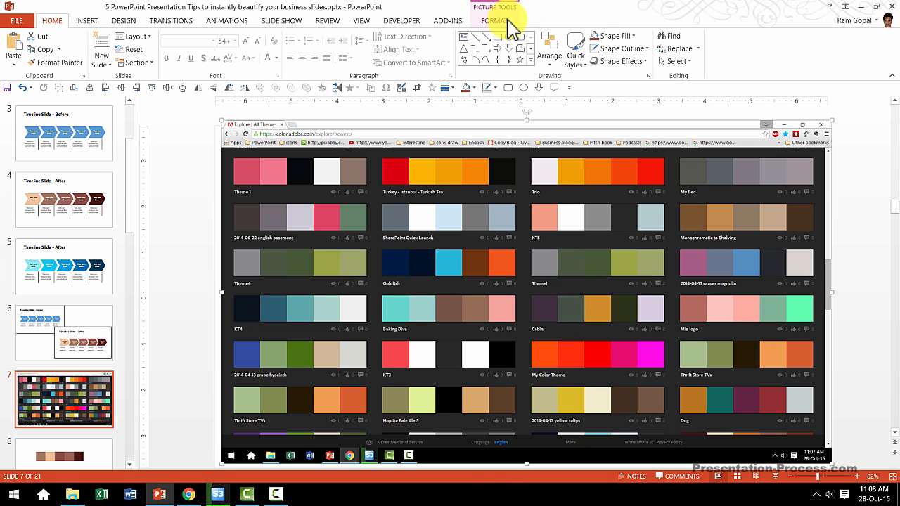
Bring up Picture Tools Format for the pasted Adobe Color screenshot on slide 7
left_click(495, 21)
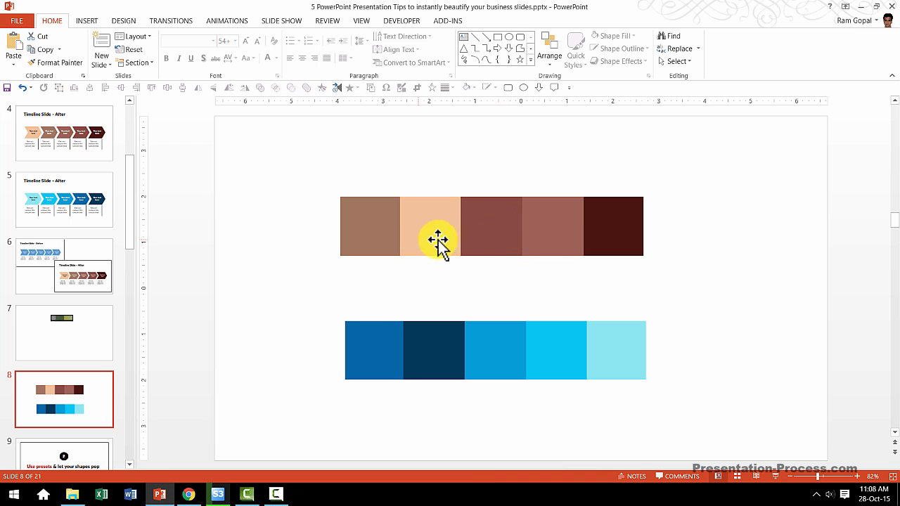
mouse_move(655, 242)
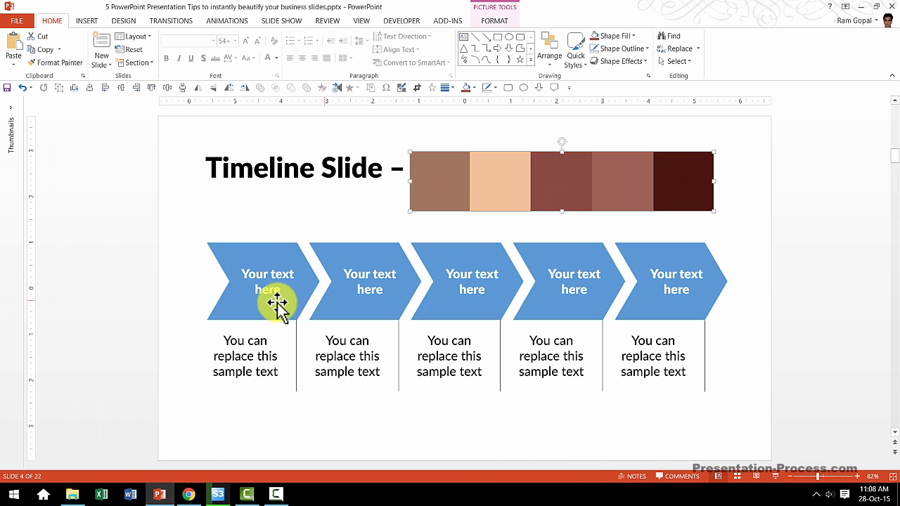
mouse_move(321, 309)
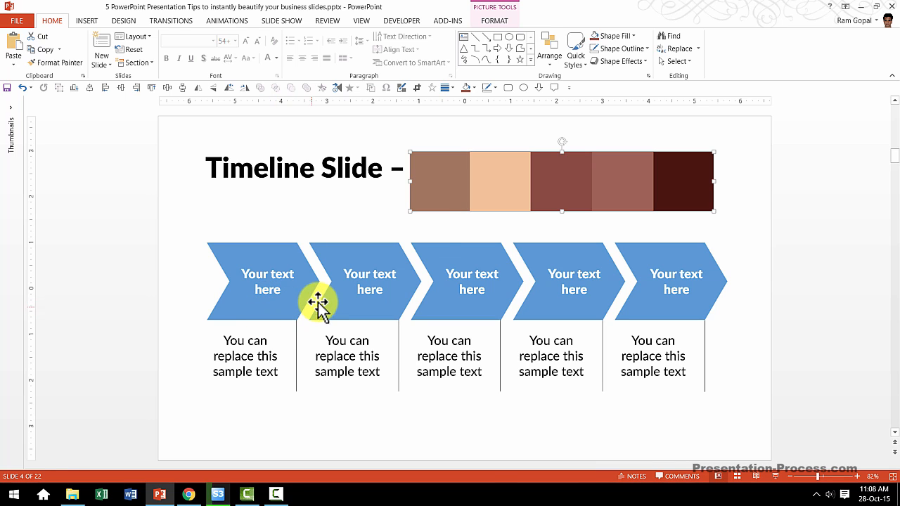
mouse_move(588, 186)
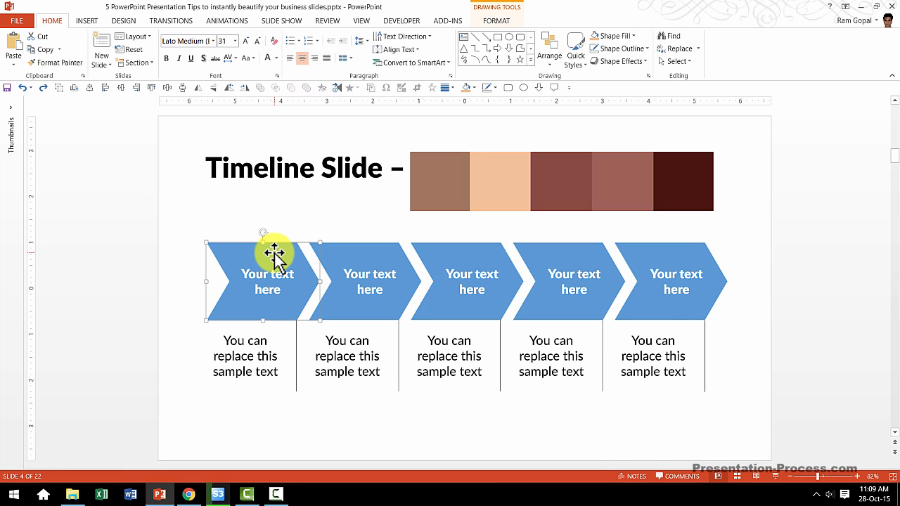
mouse_move(285, 253)
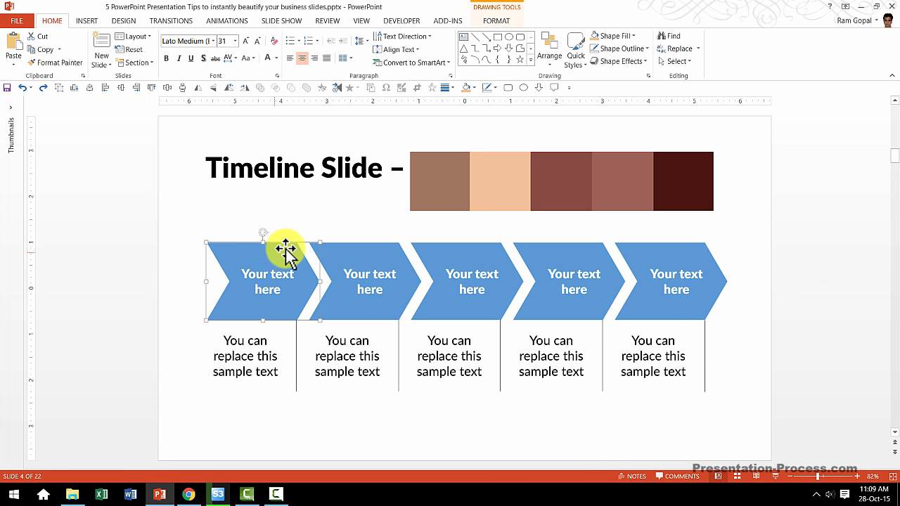
Recolour the remaining timeline chevrons with brown palette shades via Shape Fill and the eyedropper
left_click(631, 35)
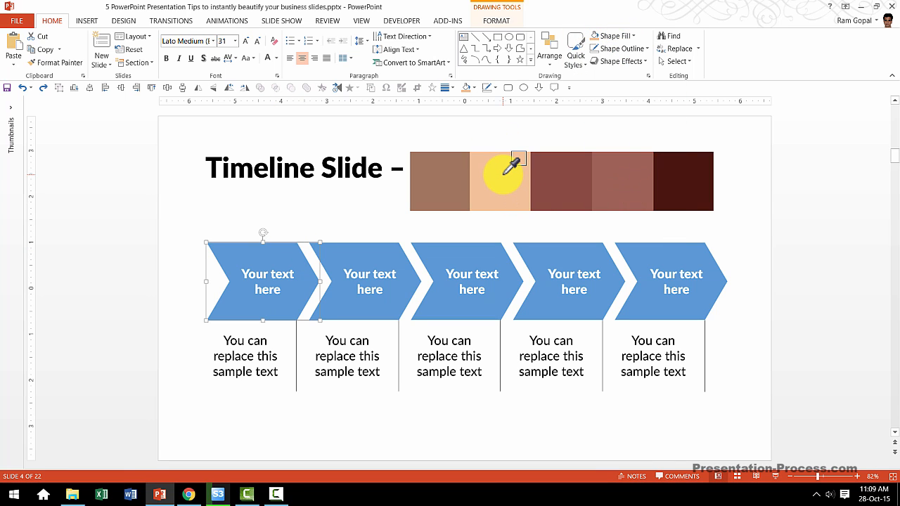
mouse_move(500, 178)
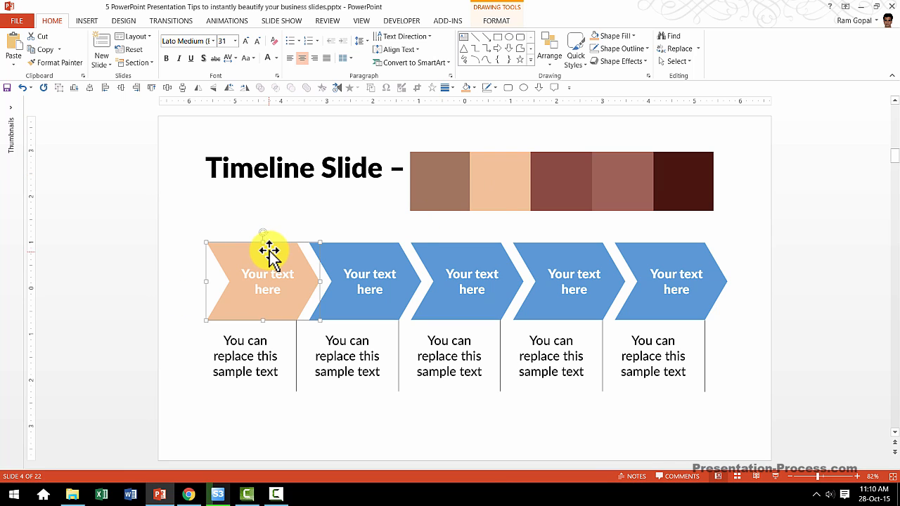
mouse_move(450, 242)
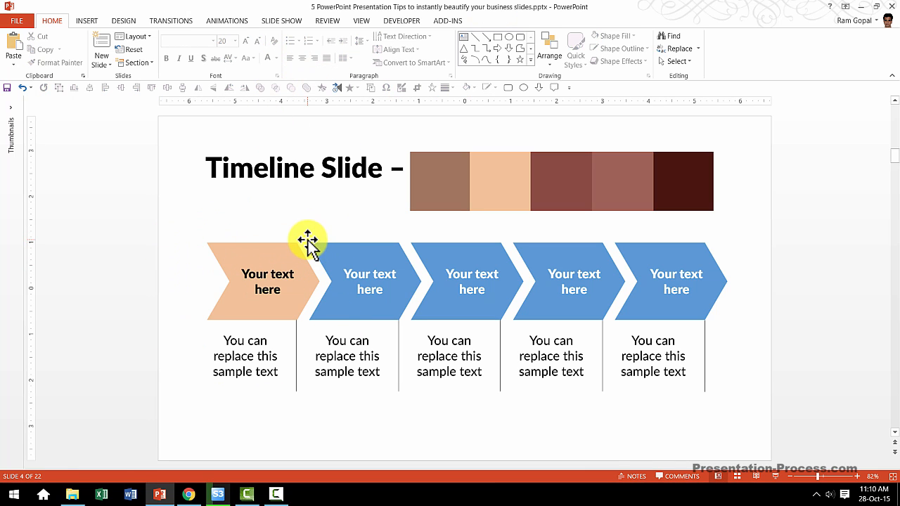
left_click(369, 281)
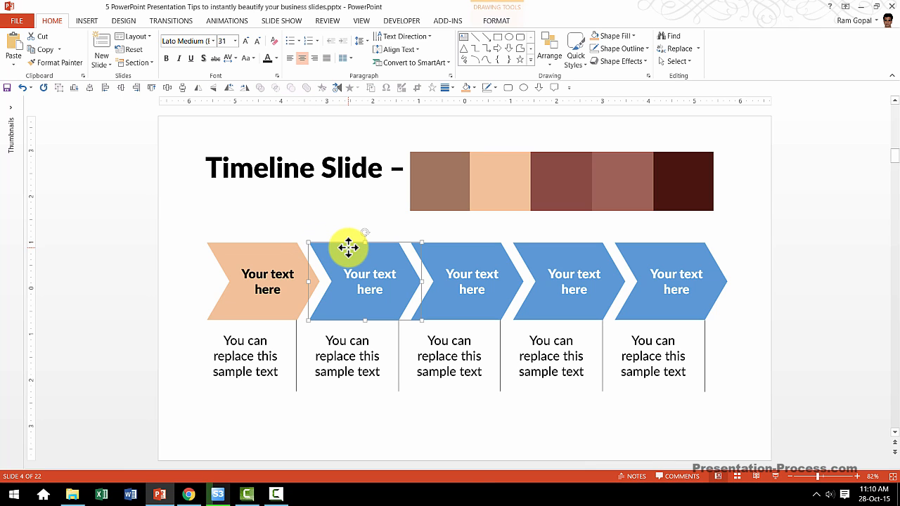
mouse_move(617, 37)
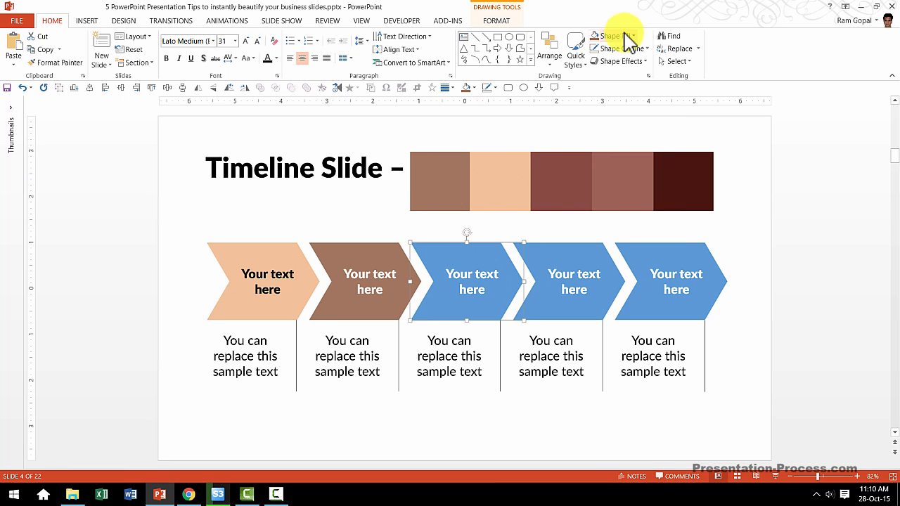
left_click(611, 36)
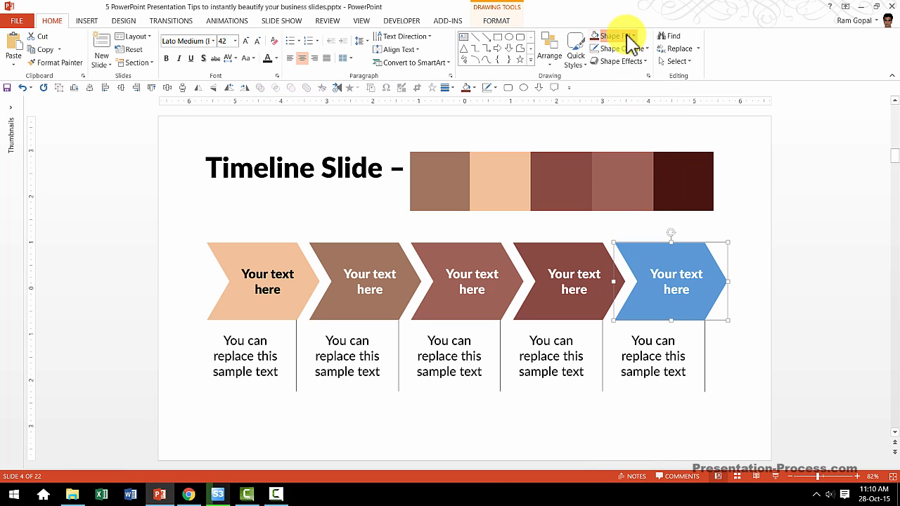
left_click(610, 36)
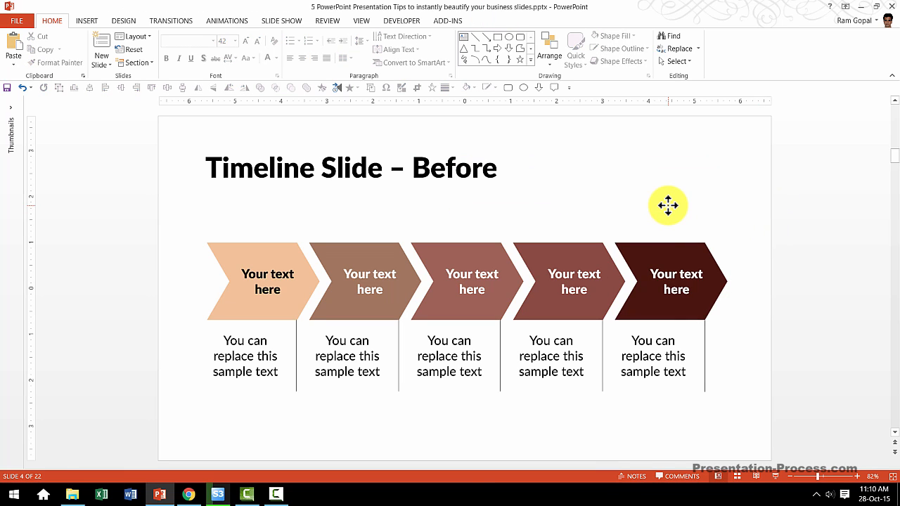
mouse_move(765, 216)
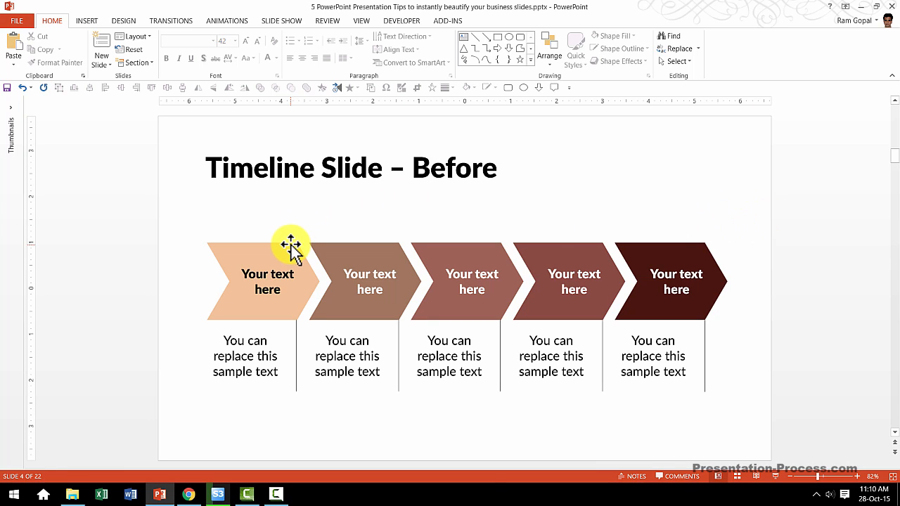
mouse_move(758, 172)
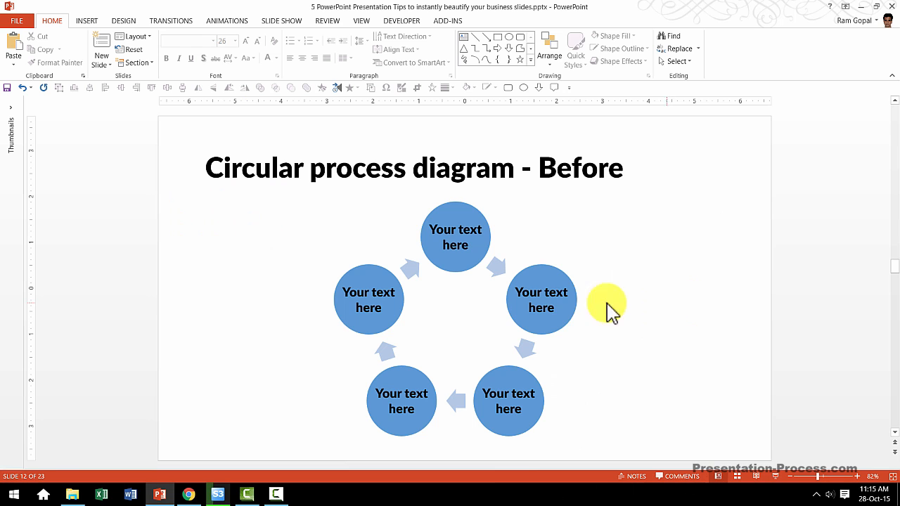
mouse_move(743, 329)
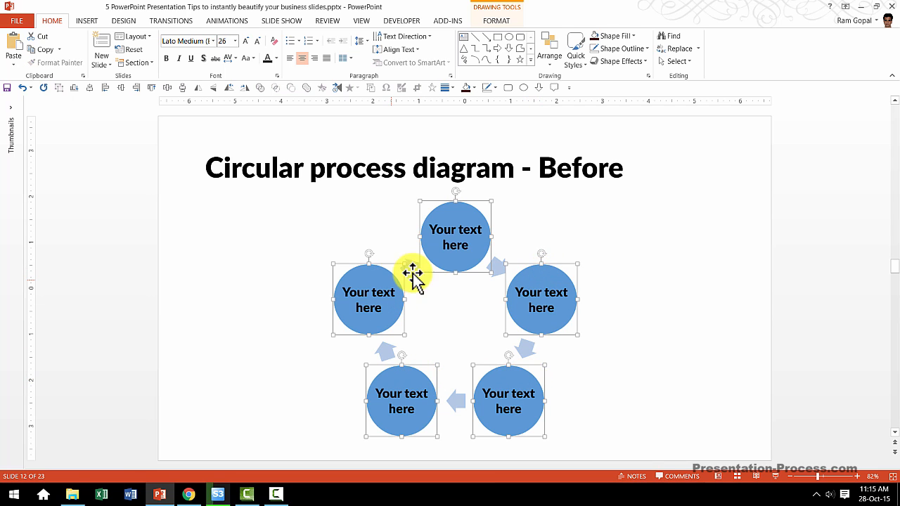
Give all five diagram circles the black quick shape style with white text
left_click(495, 21)
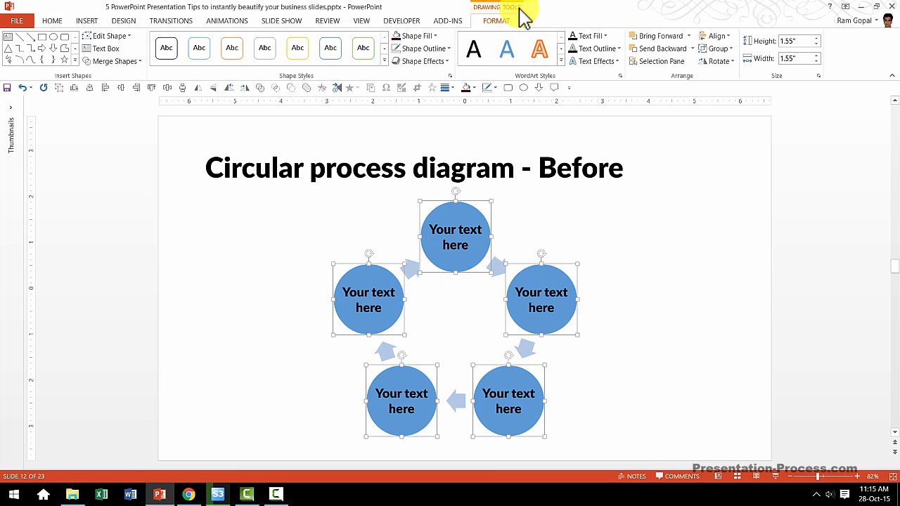
left_click(389, 61)
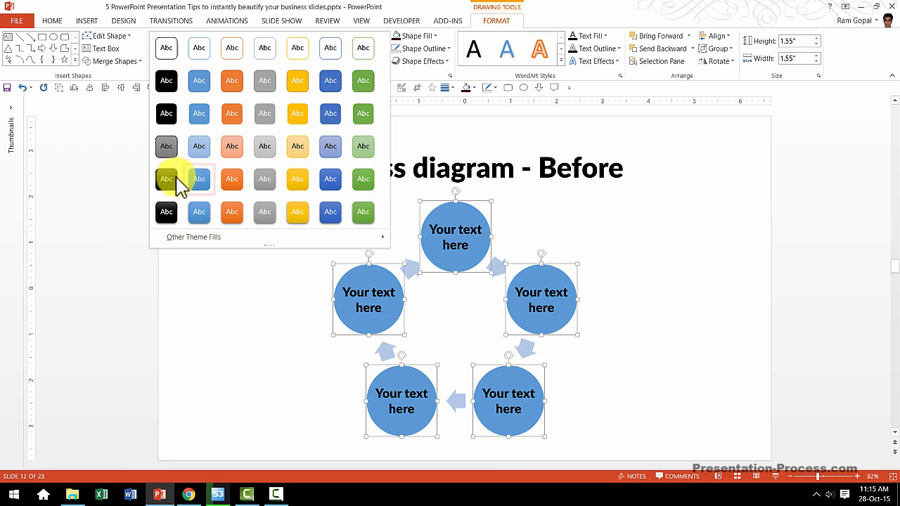
left_click(166, 179)
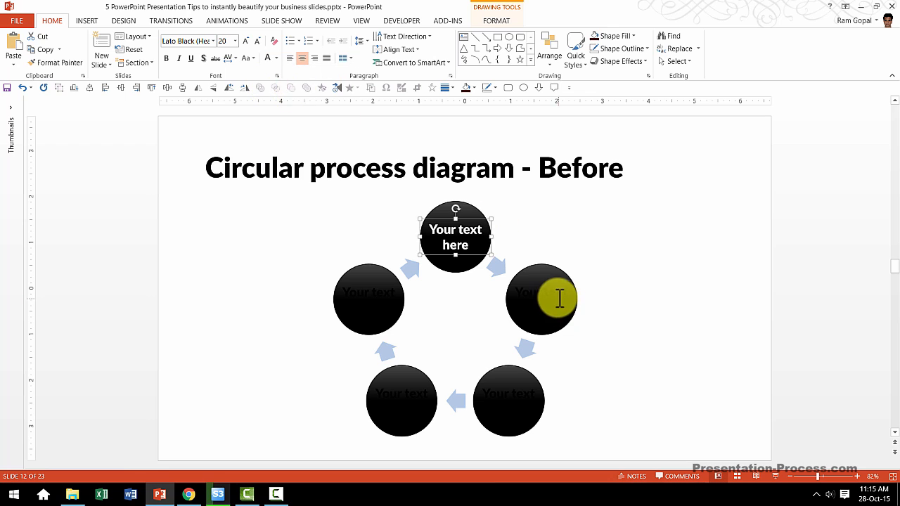
Give the connecting arrows the Moderate Effect - Gray-50%, Accent 3 style
left_click(542, 299)
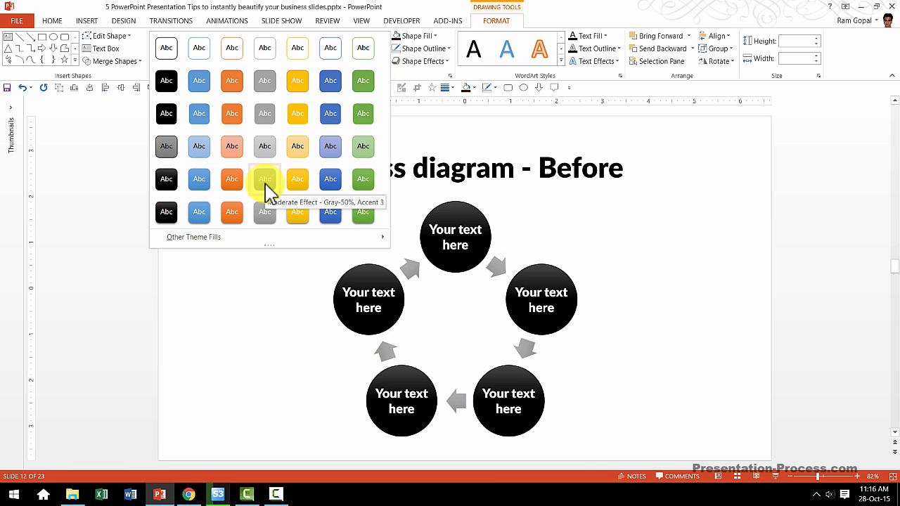
left_click(264, 178)
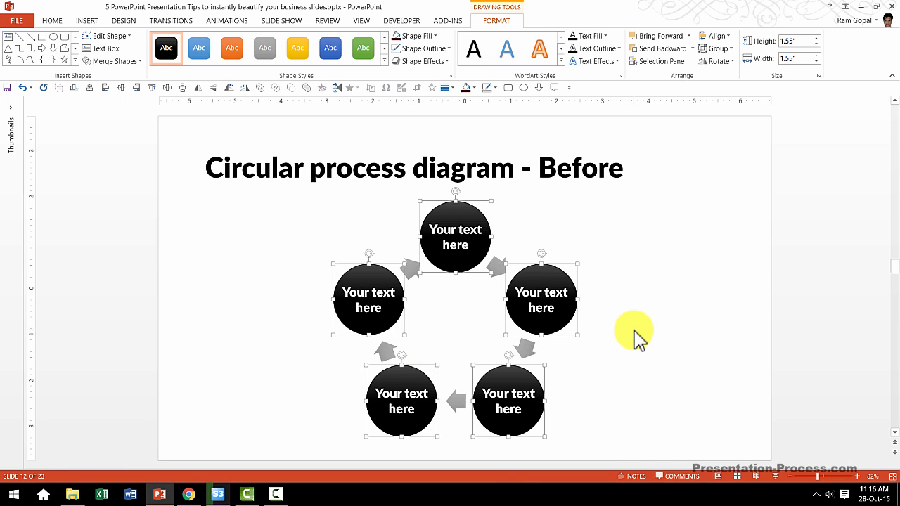
mouse_move(425, 62)
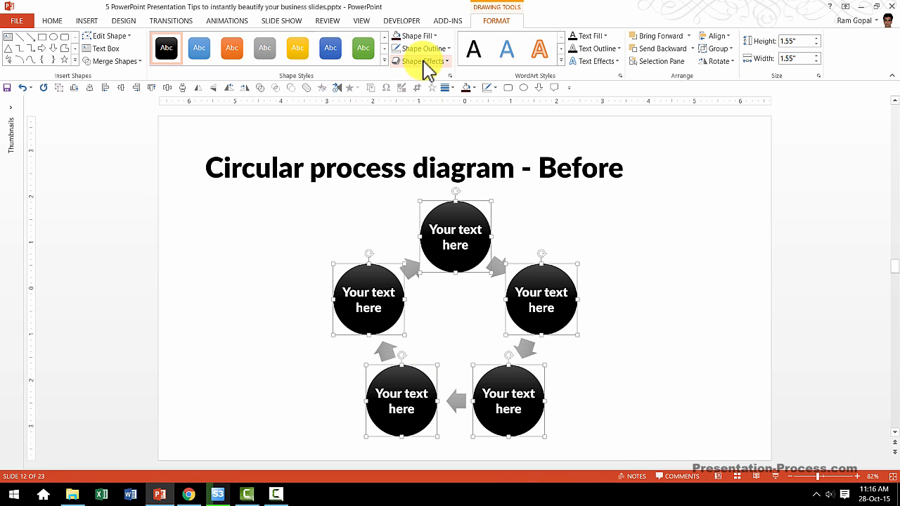
mouse_move(51, 20)
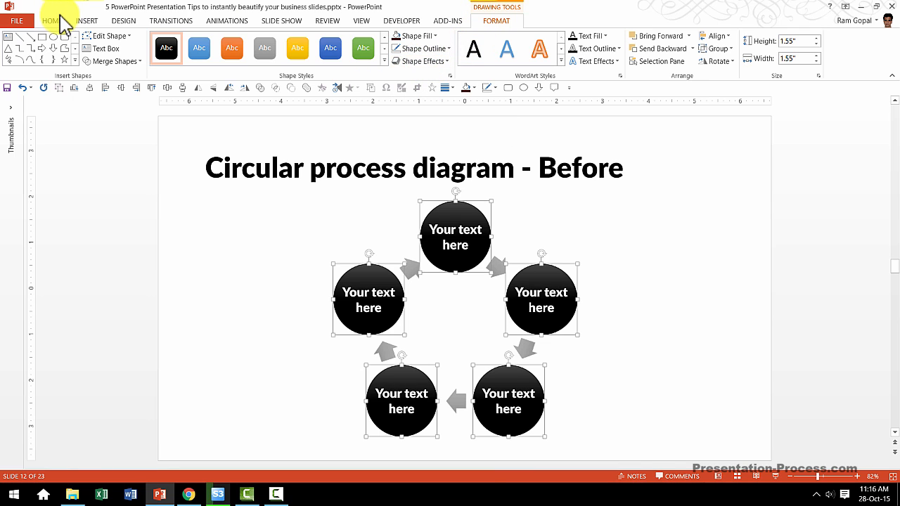
Add a preset shadow effect to the black circles
left_click(51, 21)
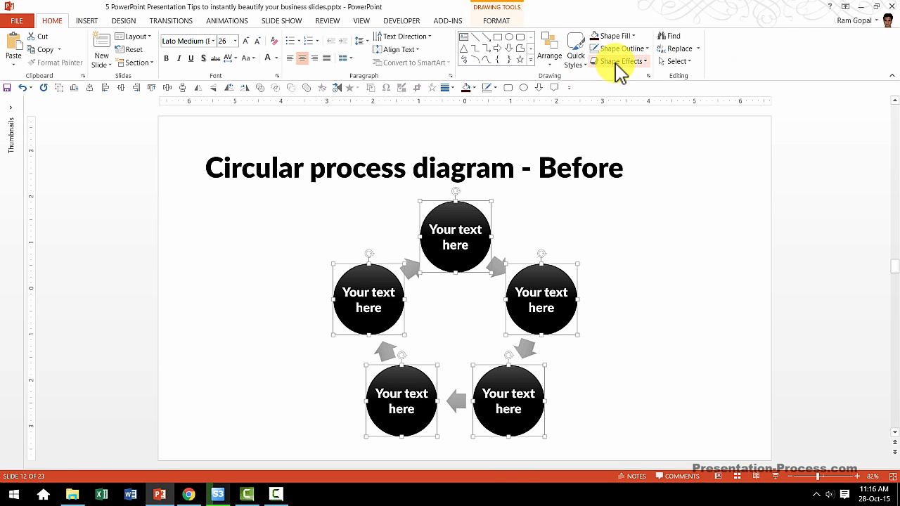
left_click(622, 62)
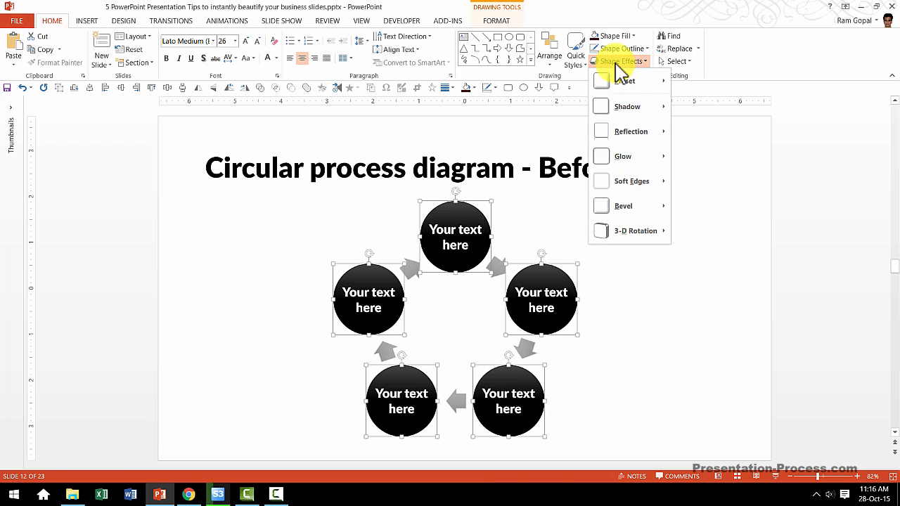
left_click(625, 80)
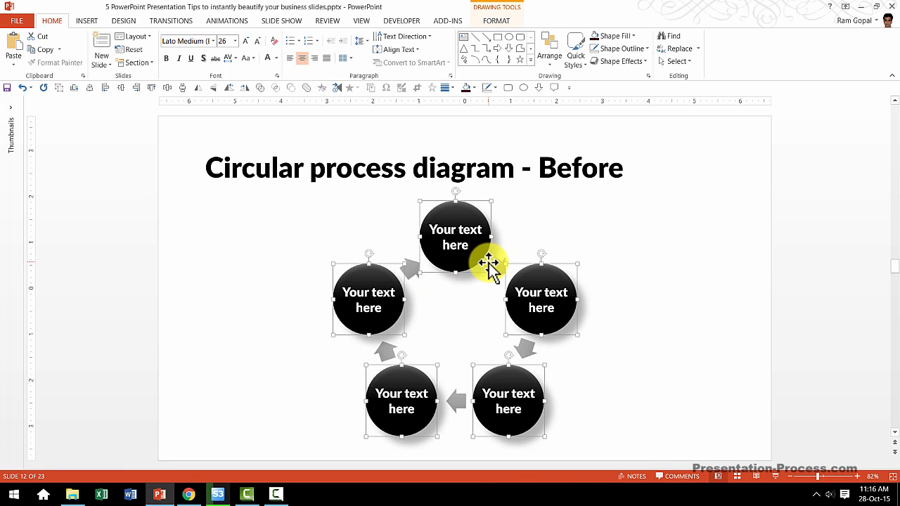
Give the circles a white outline with 3 pt weight
left_click(617, 48)
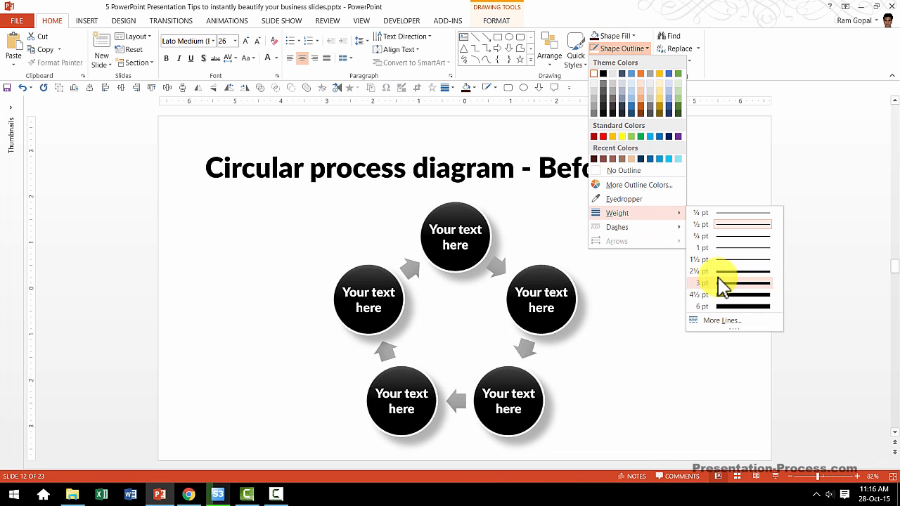
left_click(700, 283)
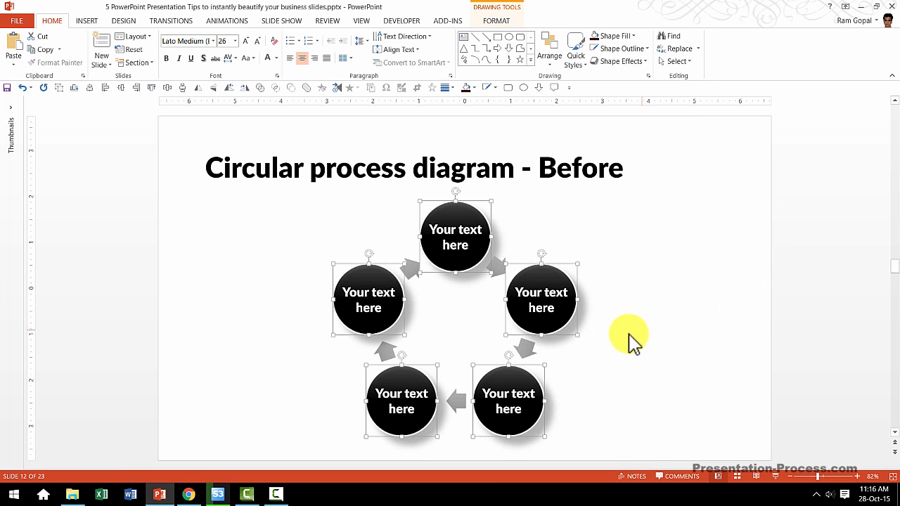
mouse_move(602, 349)
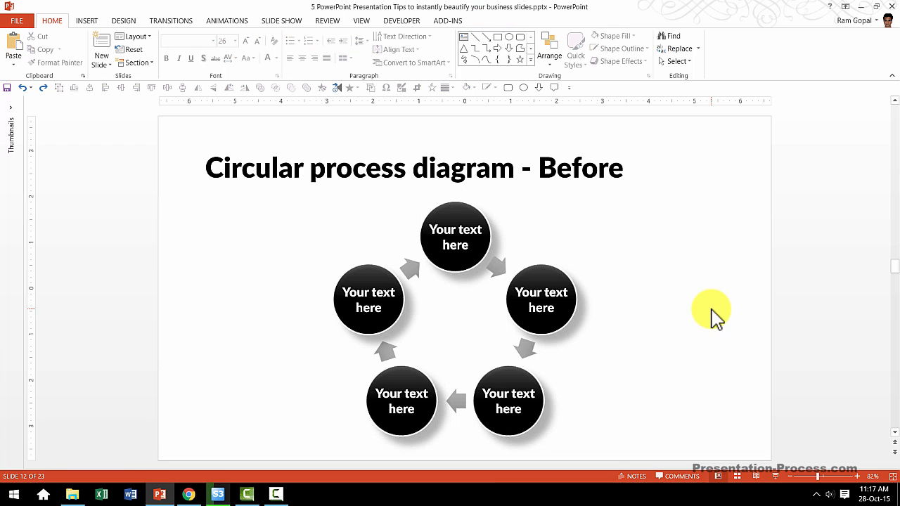
mouse_move(709, 317)
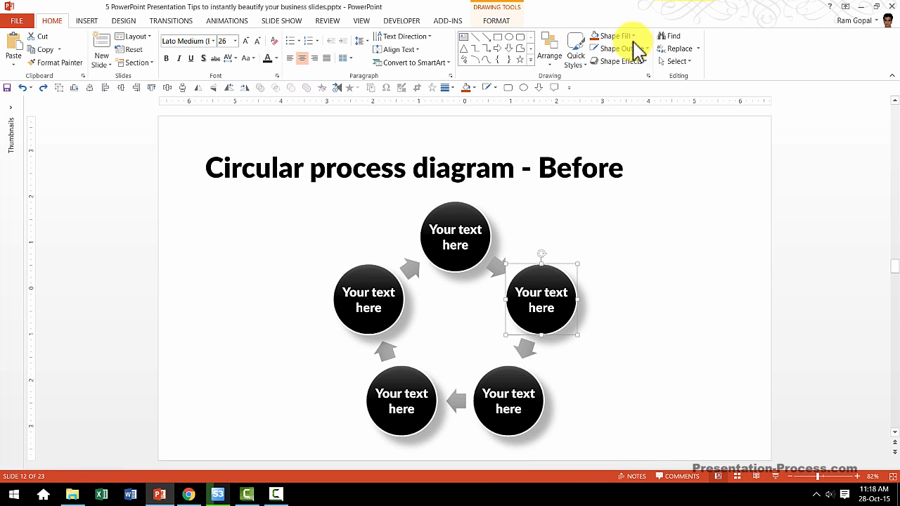
Fill the right-hand circle with an orange theme colour as the single accent
left_click(610, 37)
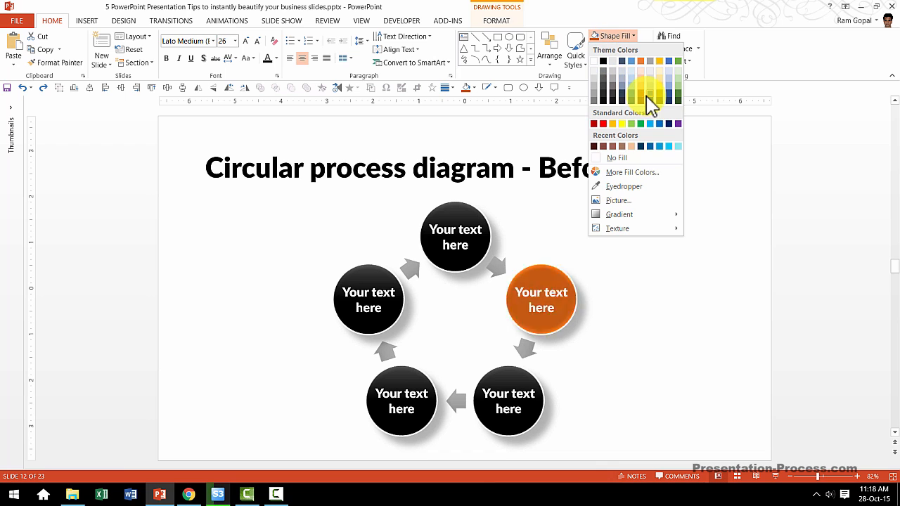